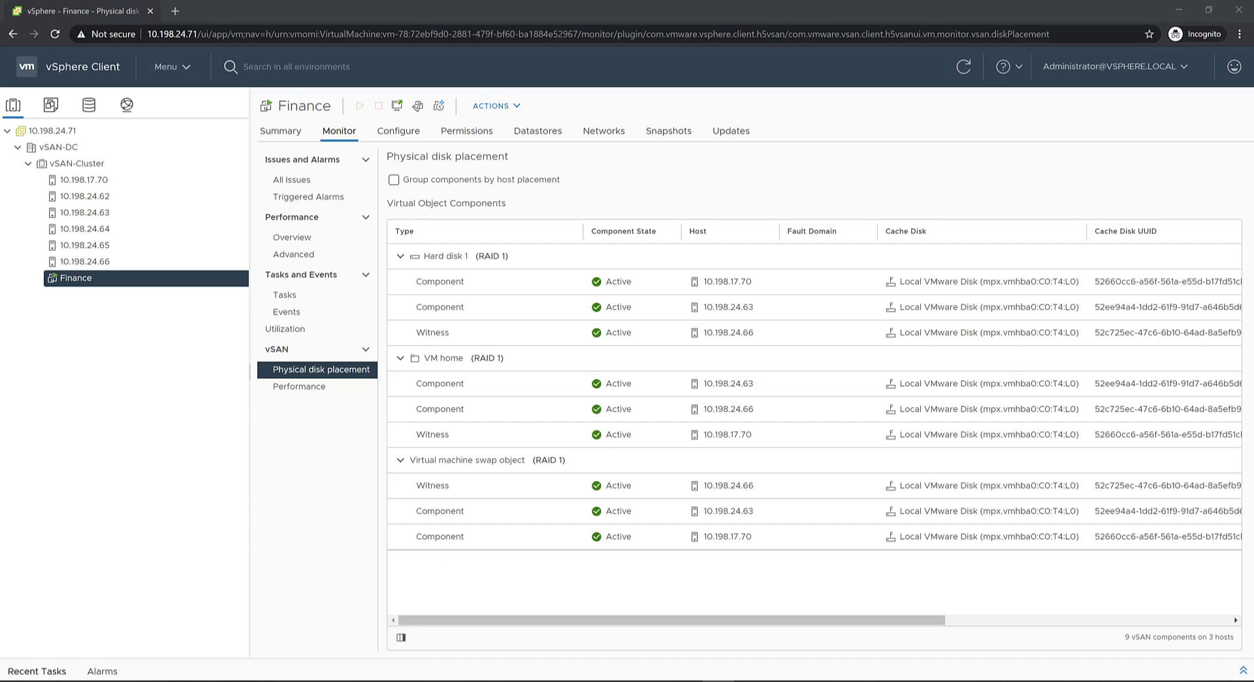
mouse_move(134, 364)
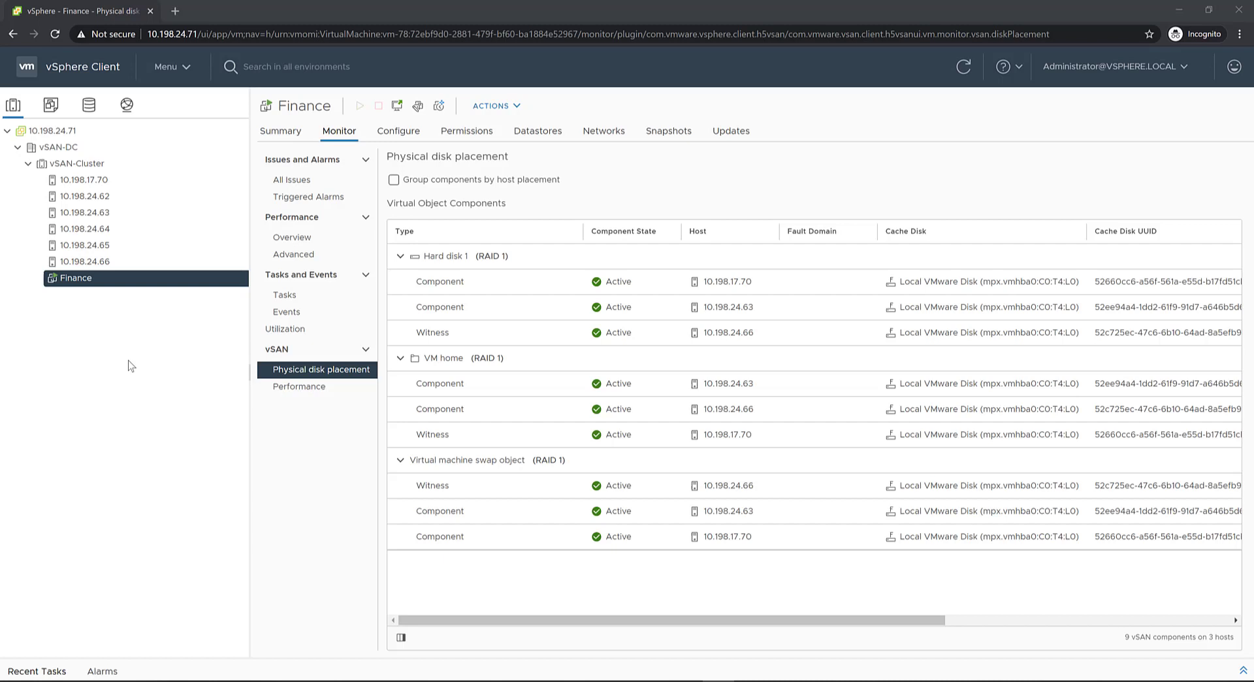
mouse_move(137, 362)
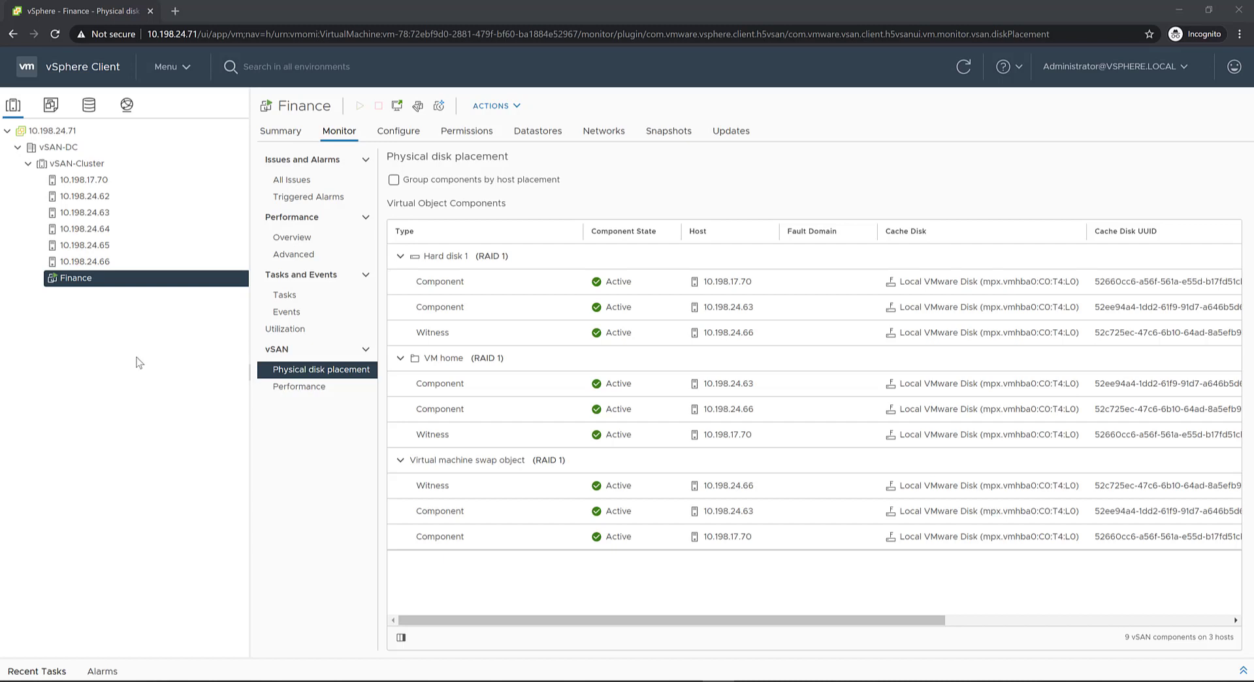
mouse_move(121, 362)
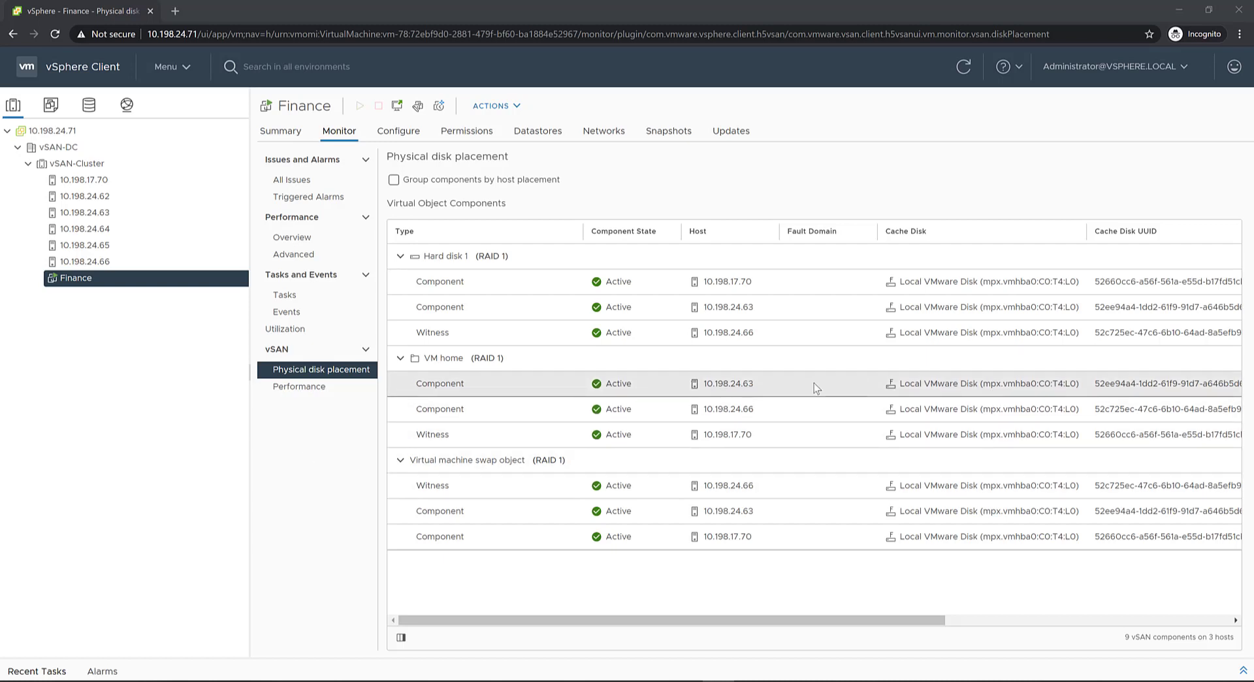
mouse_move(153, 380)
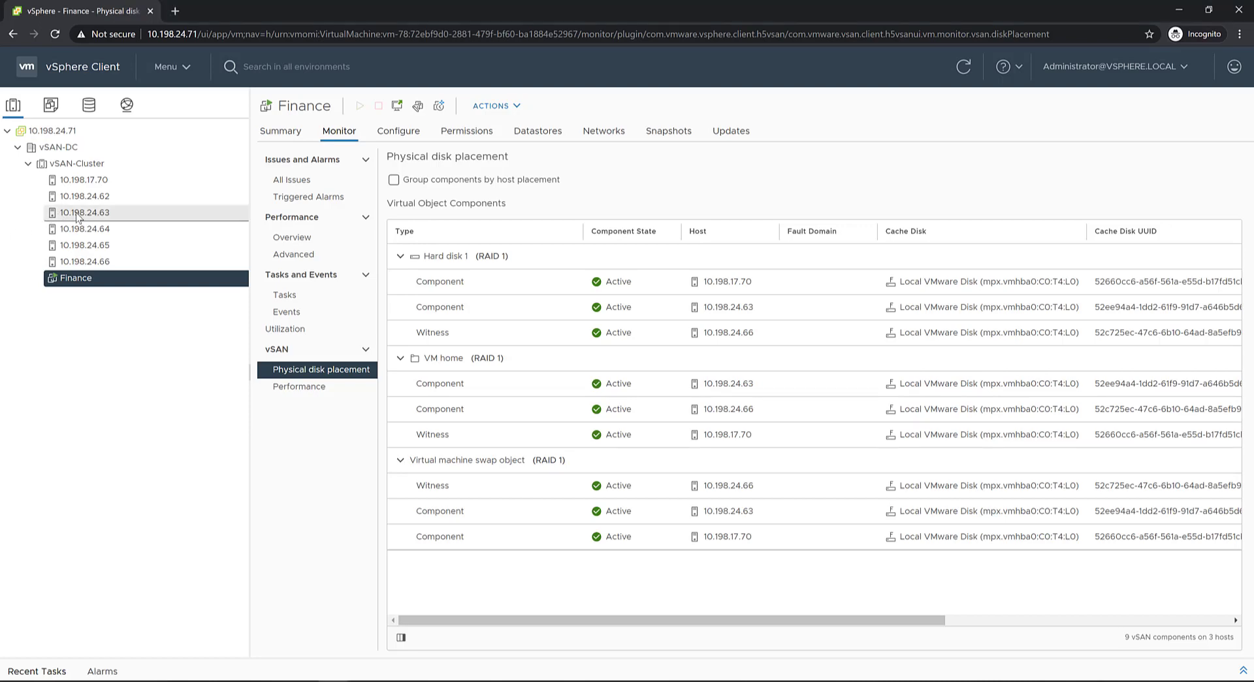
Disconnect host 10.198.24.63 via Connection > Disconnect and confirm the prompt
right_click(84, 212)
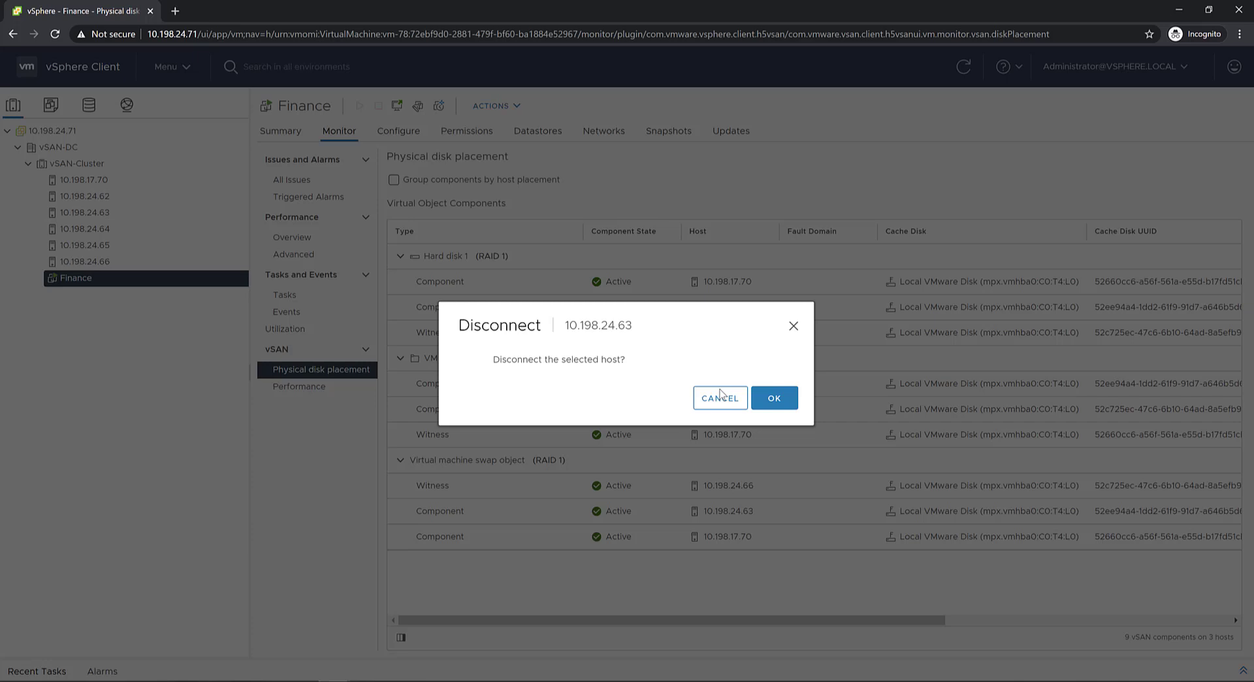
click(719, 397)
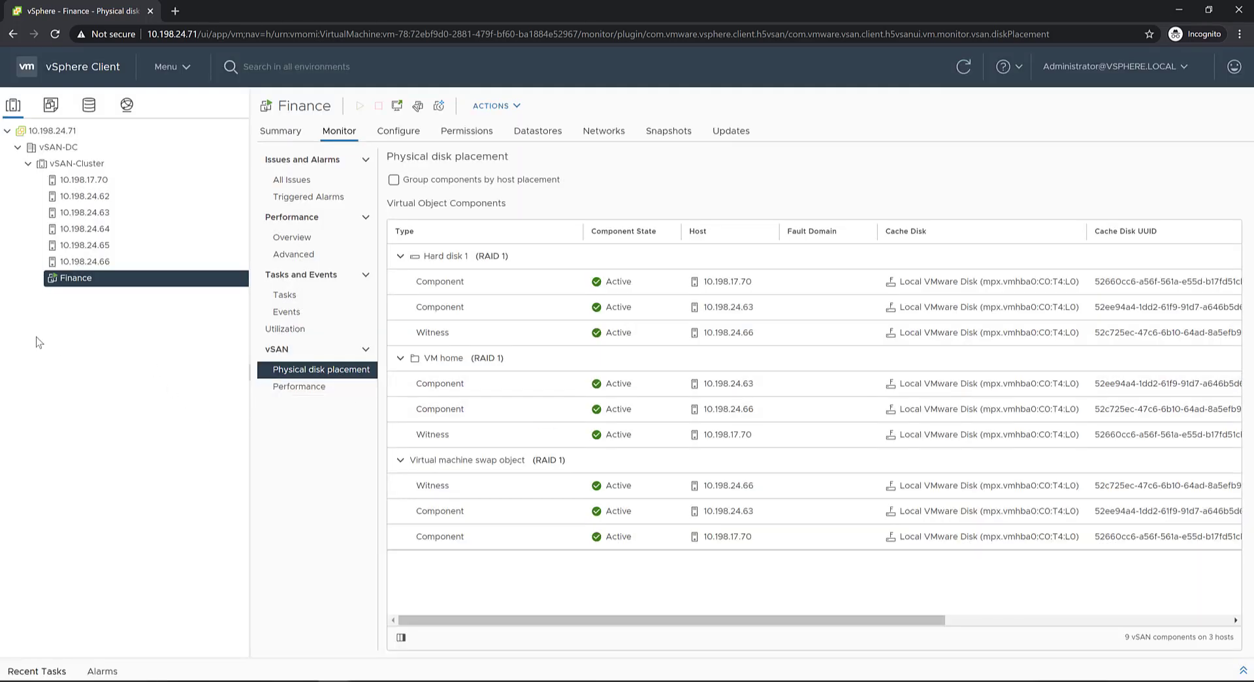
mouse_move(34, 395)
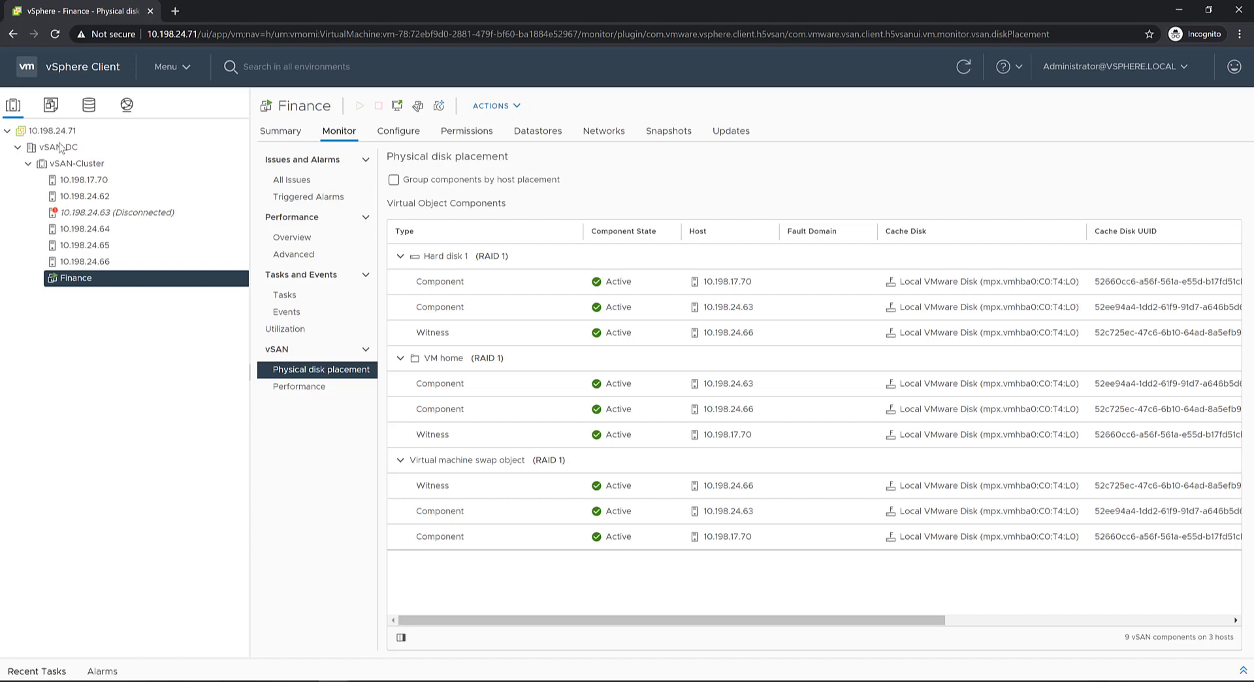
mouse_move(64, 168)
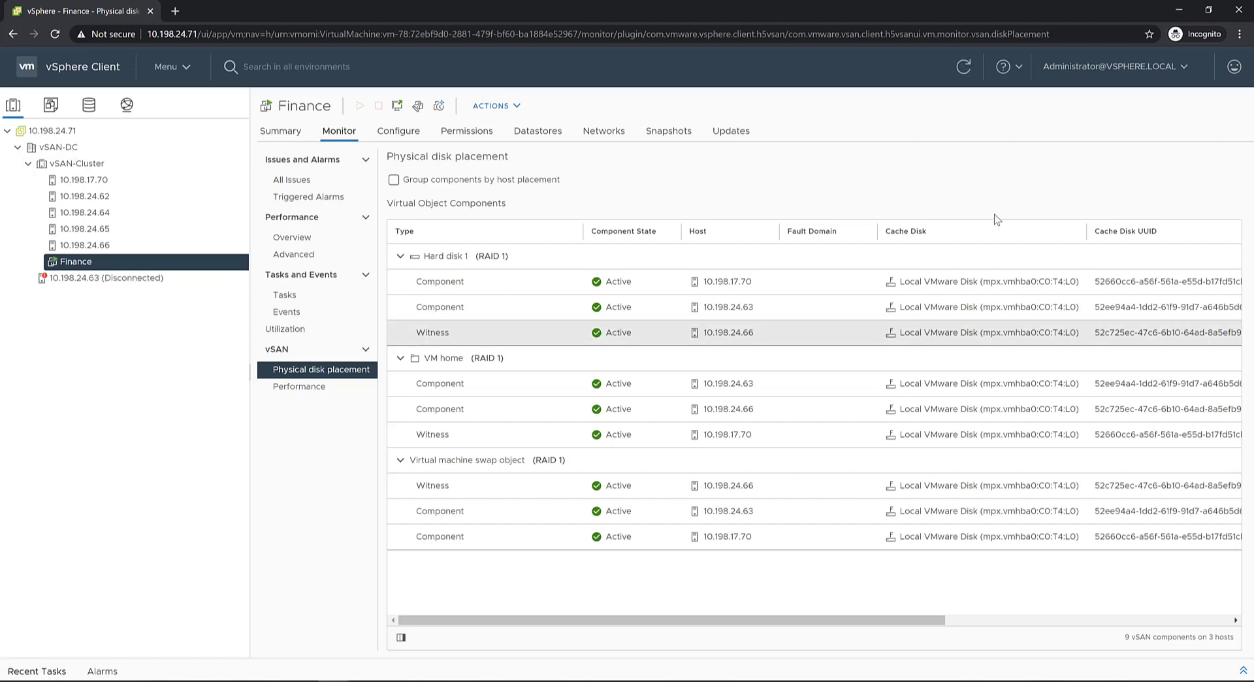
Refresh the Finance VM's Physical disk placement to reveal Absent and new Durability components
click(964, 67)
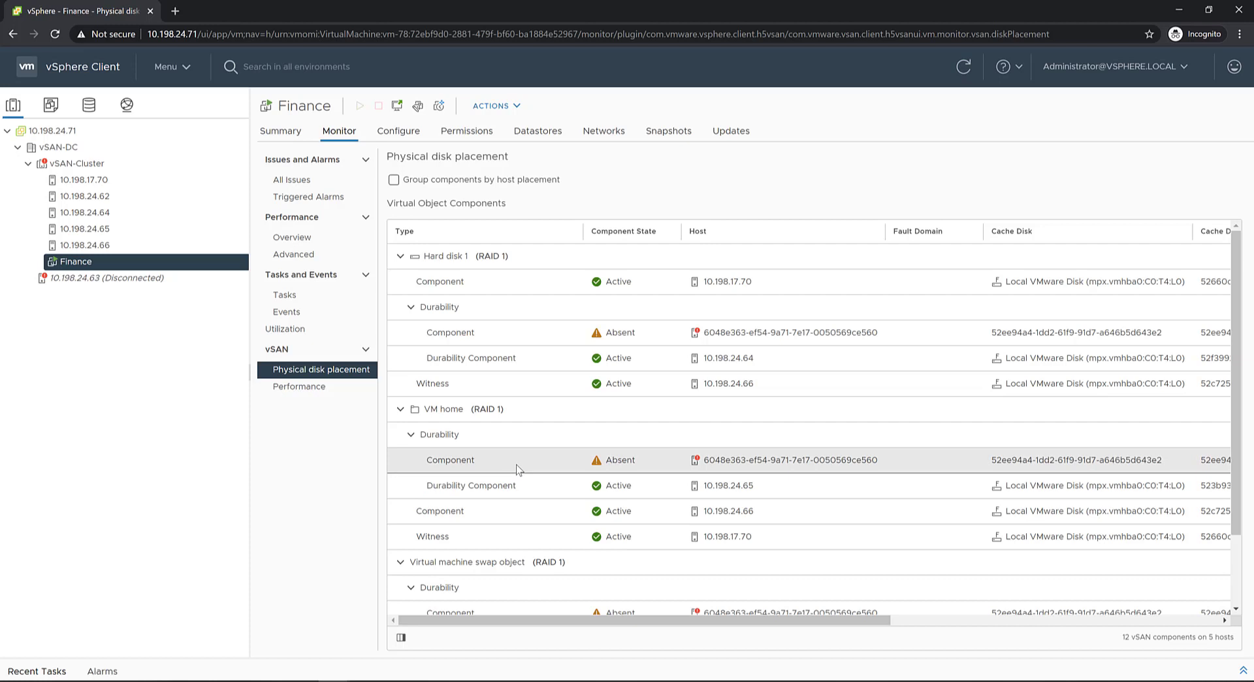
mouse_move(518, 466)
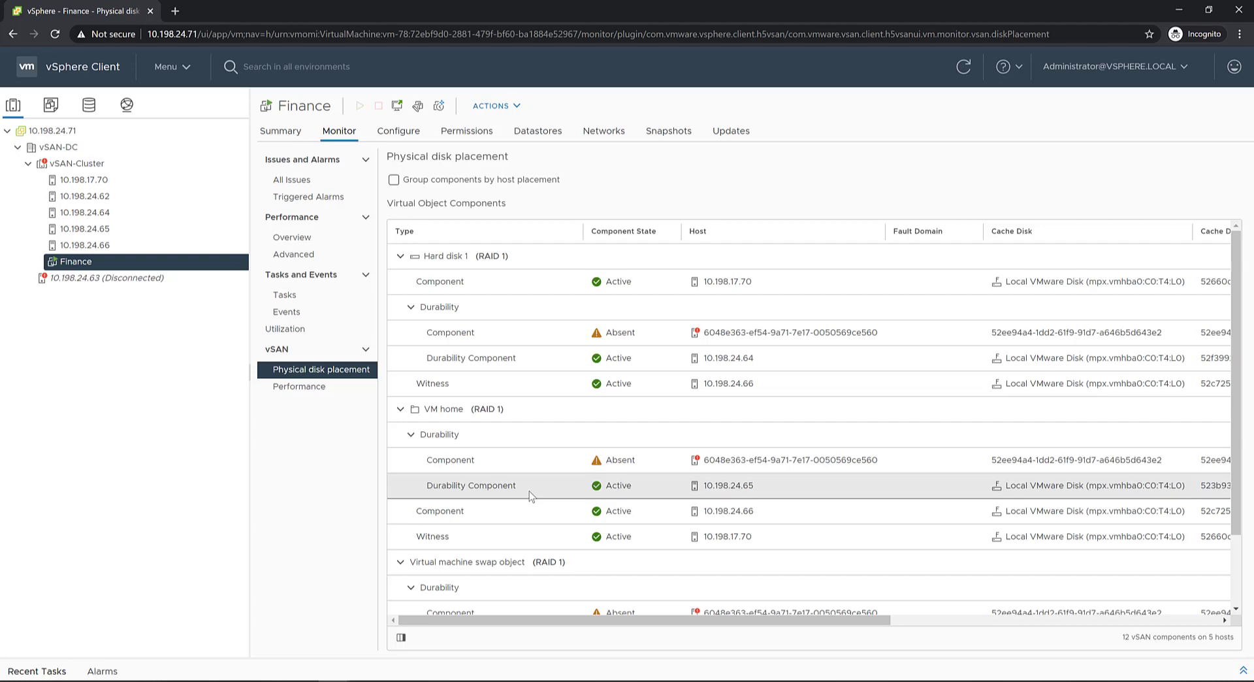
mouse_move(518, 496)
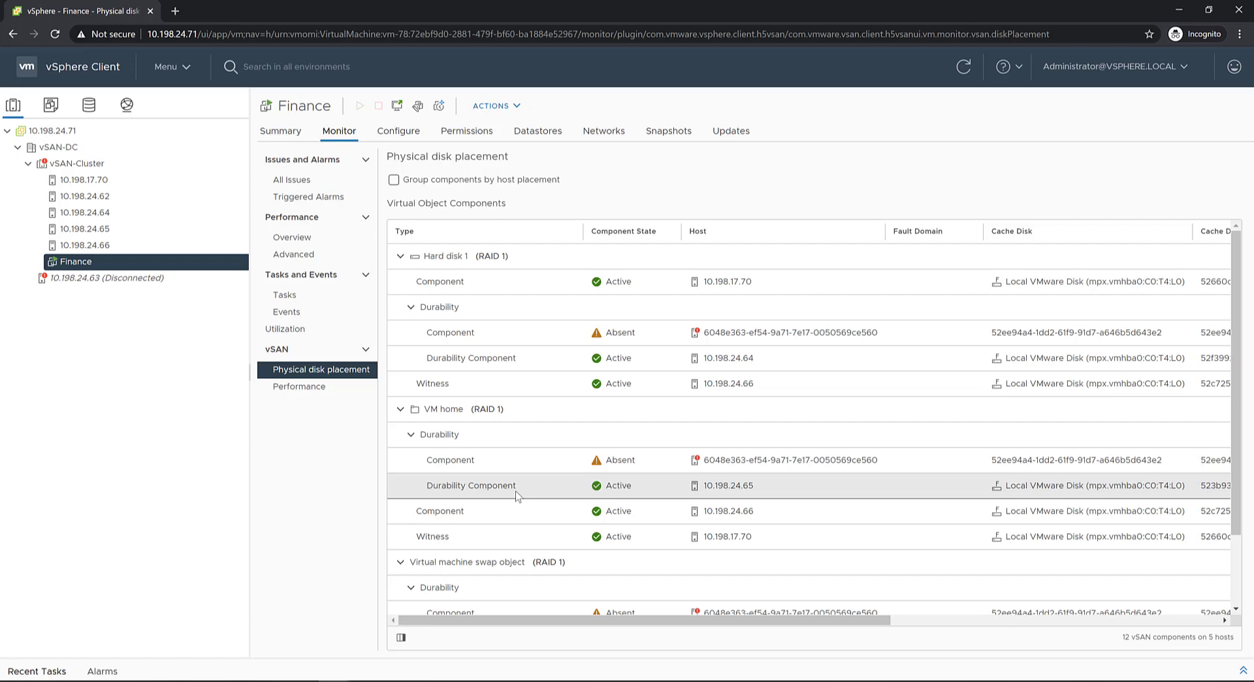
mouse_move(519, 502)
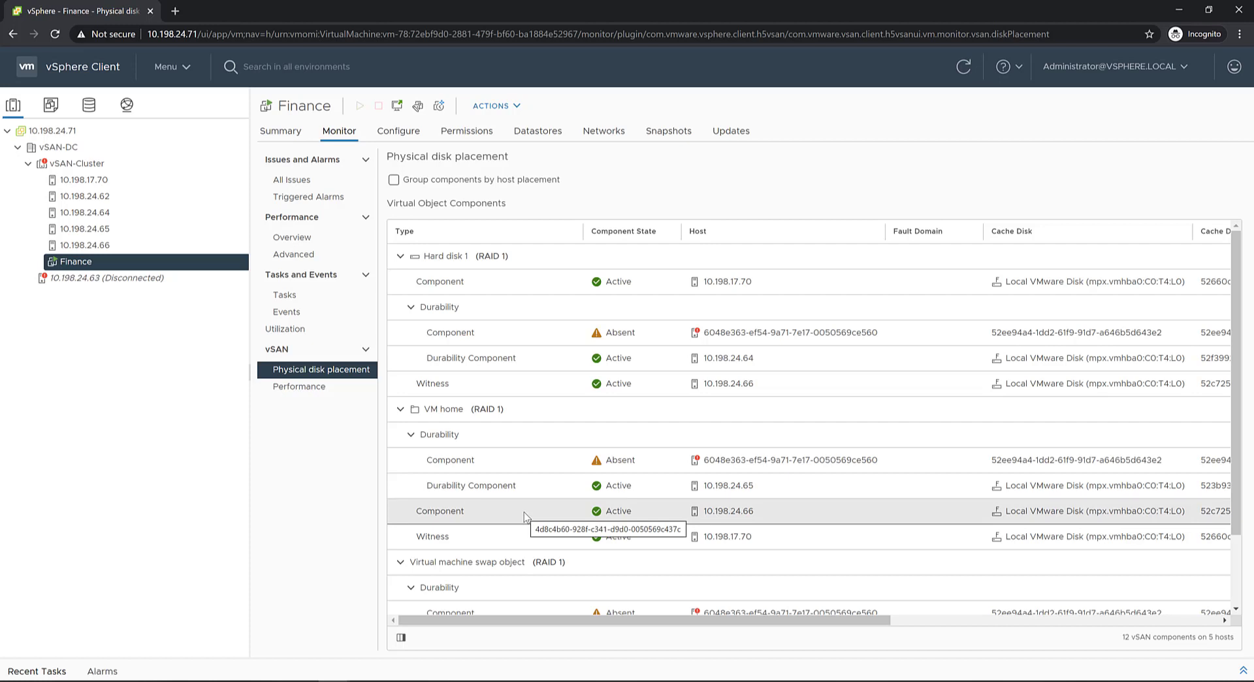
mouse_move(523, 519)
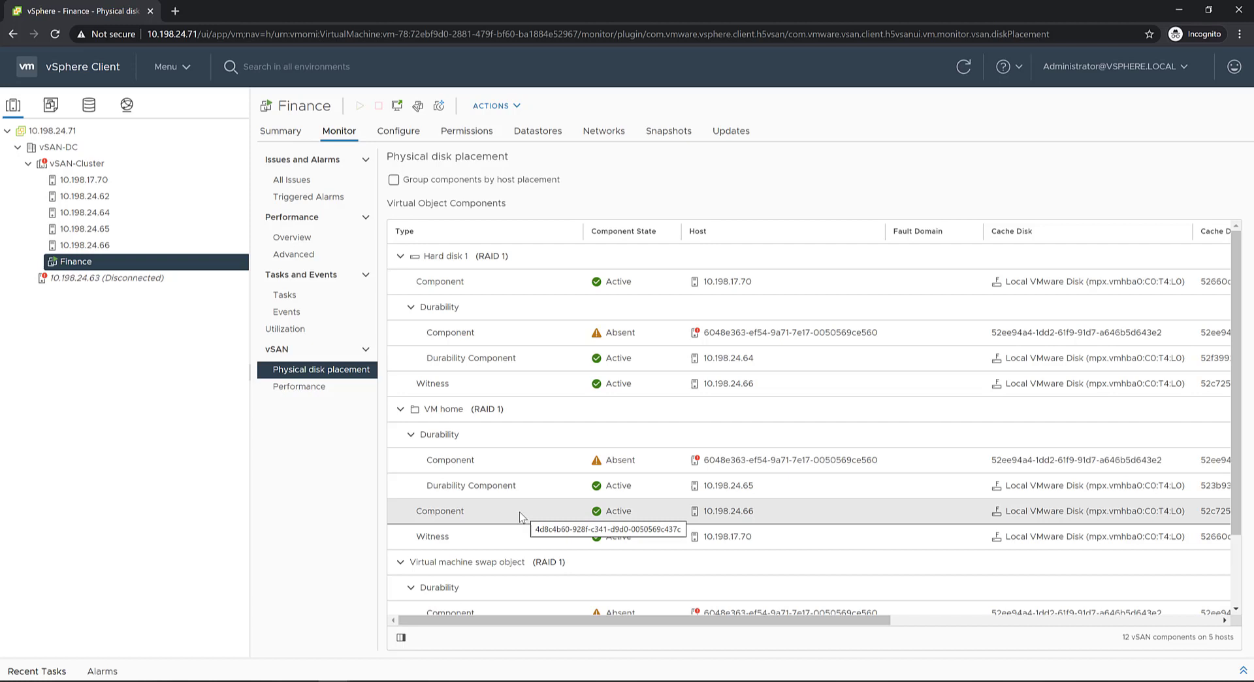
click(520, 511)
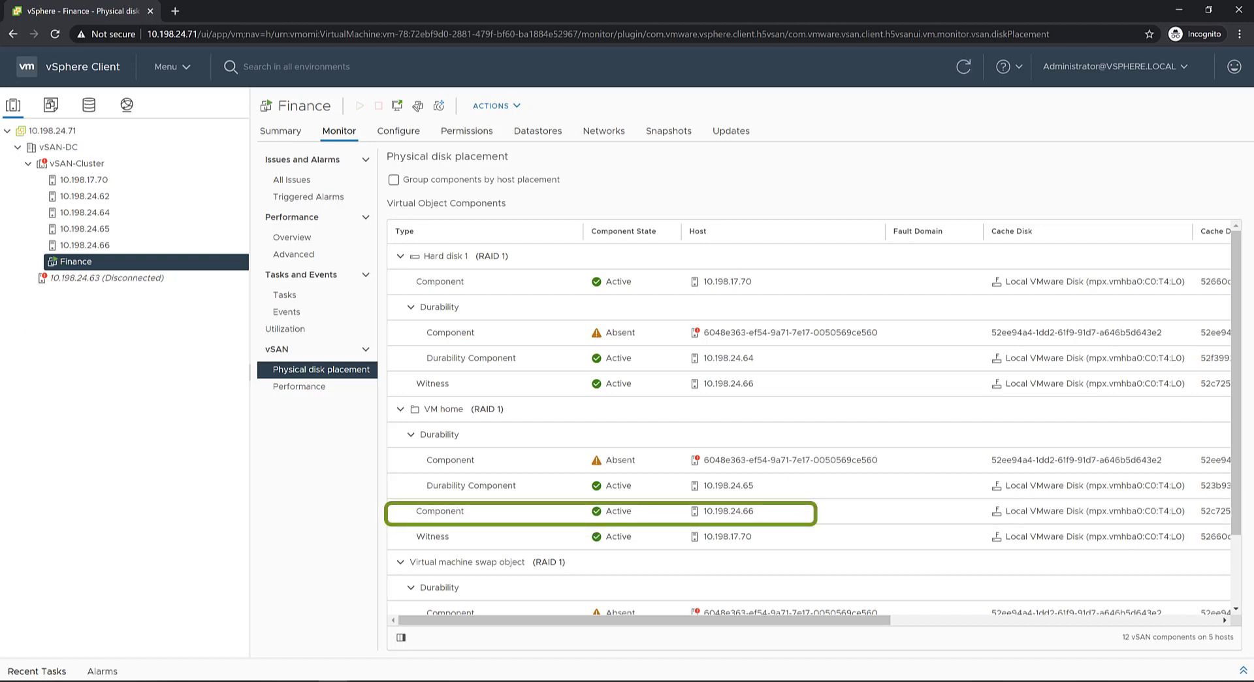
Disconnect host 10.198.24.66 via Connection > Disconnect and confirm the prompt
right_click(84, 245)
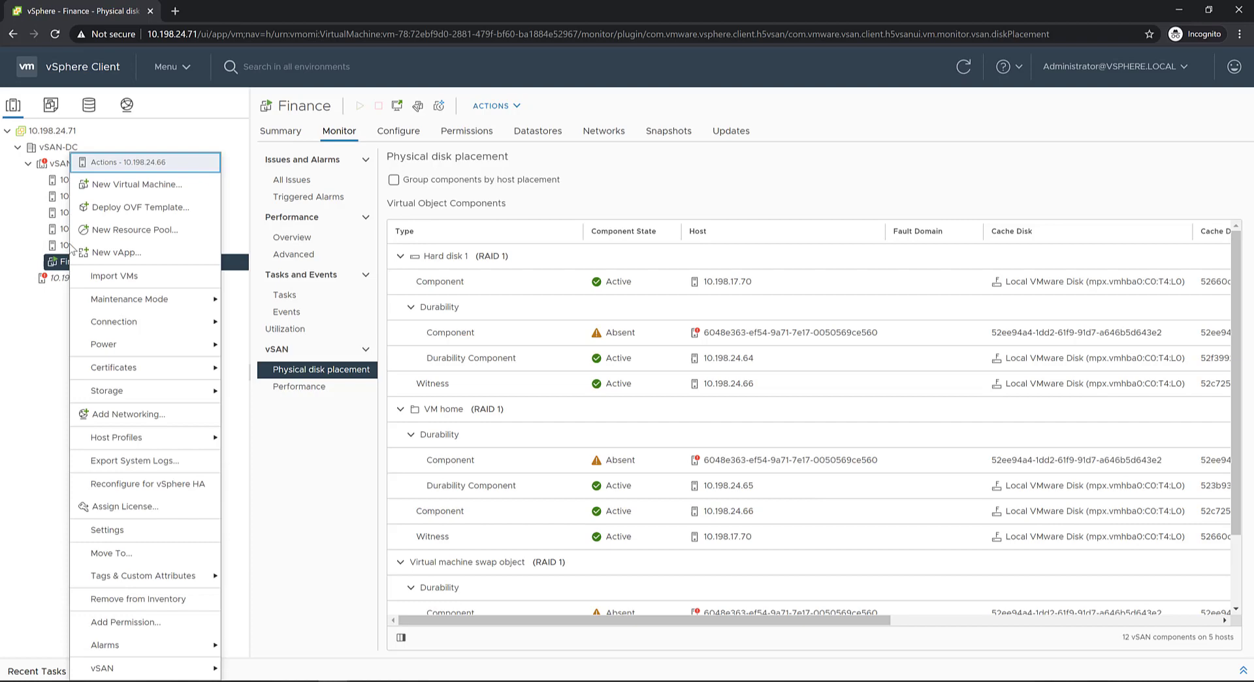
mouse_move(115, 275)
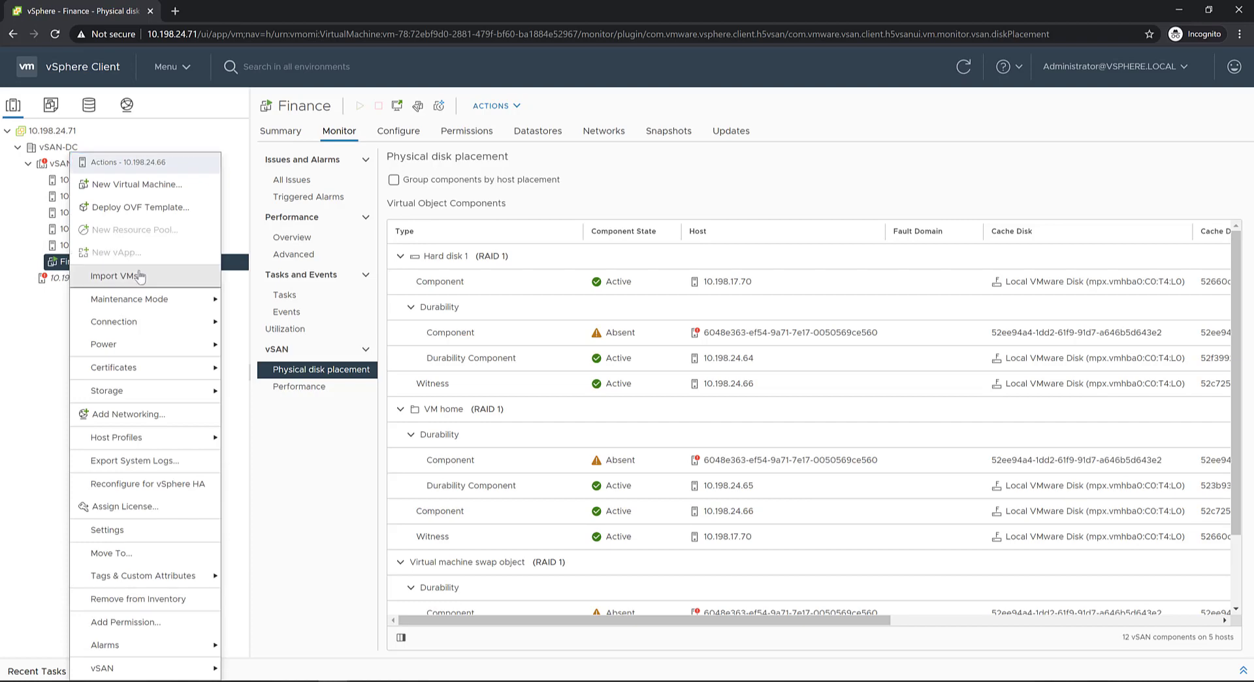
click(256, 355)
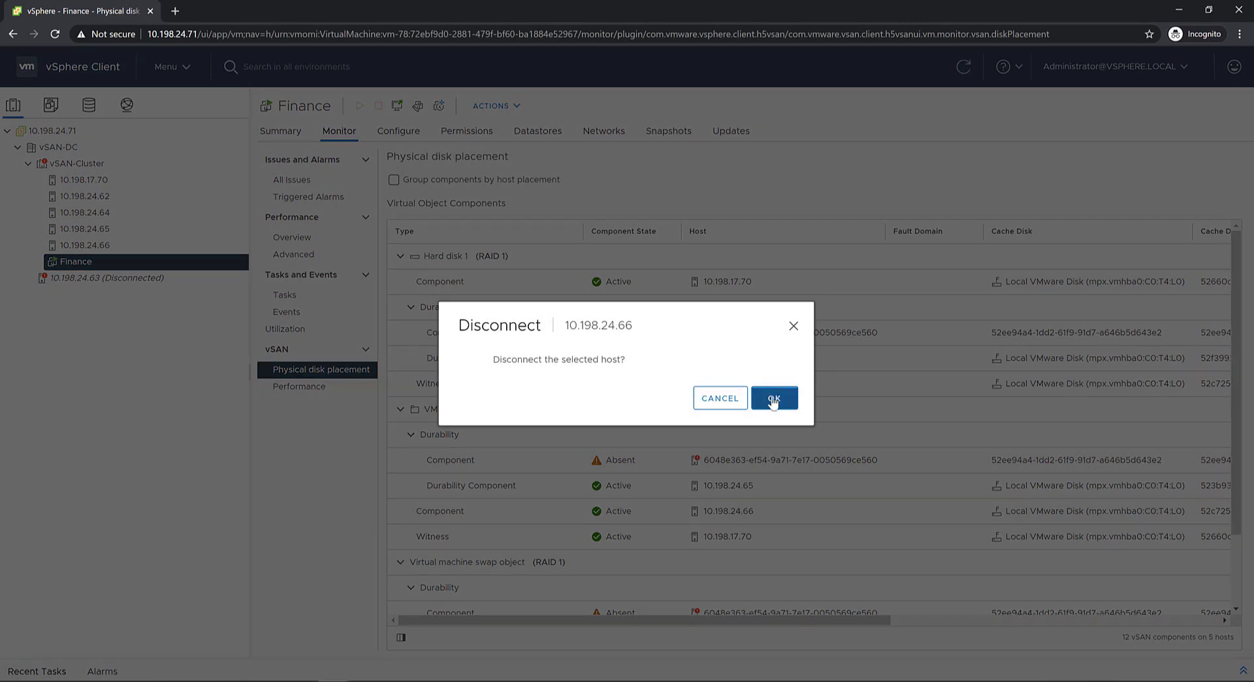
click(772, 398)
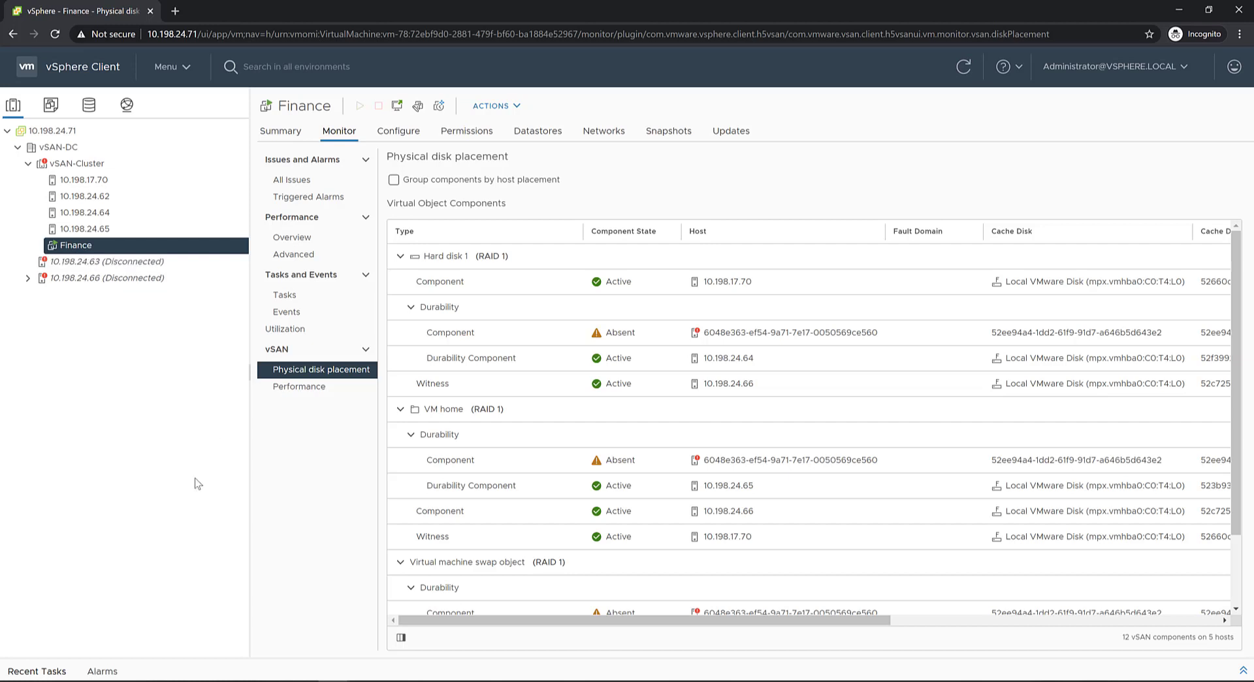
Refresh the placement view so components on 10.198.24.66 also show Absent
click(963, 67)
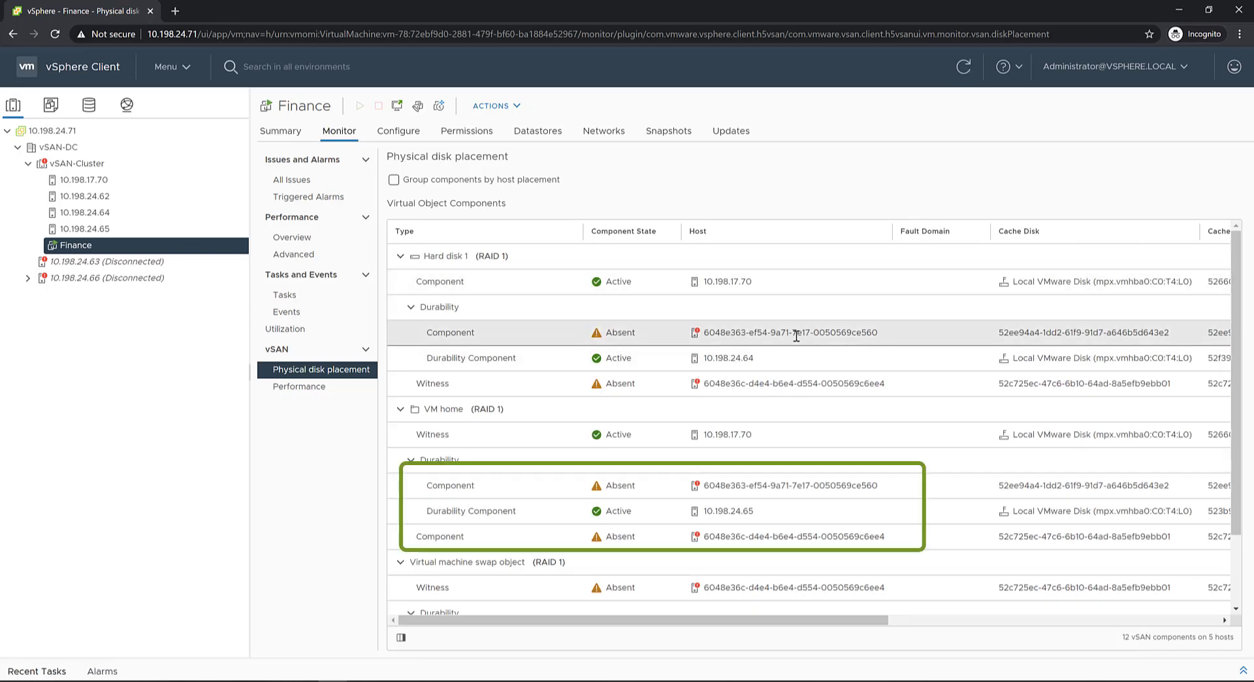
mouse_move(791, 332)
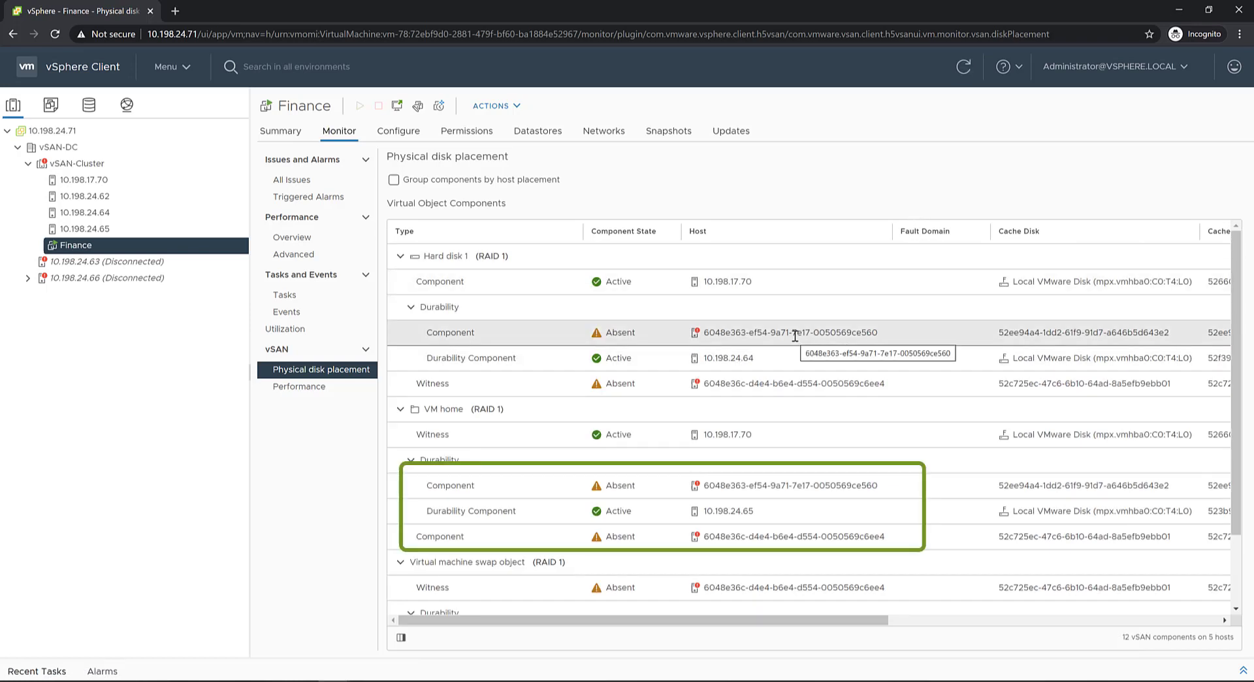
mouse_move(788, 472)
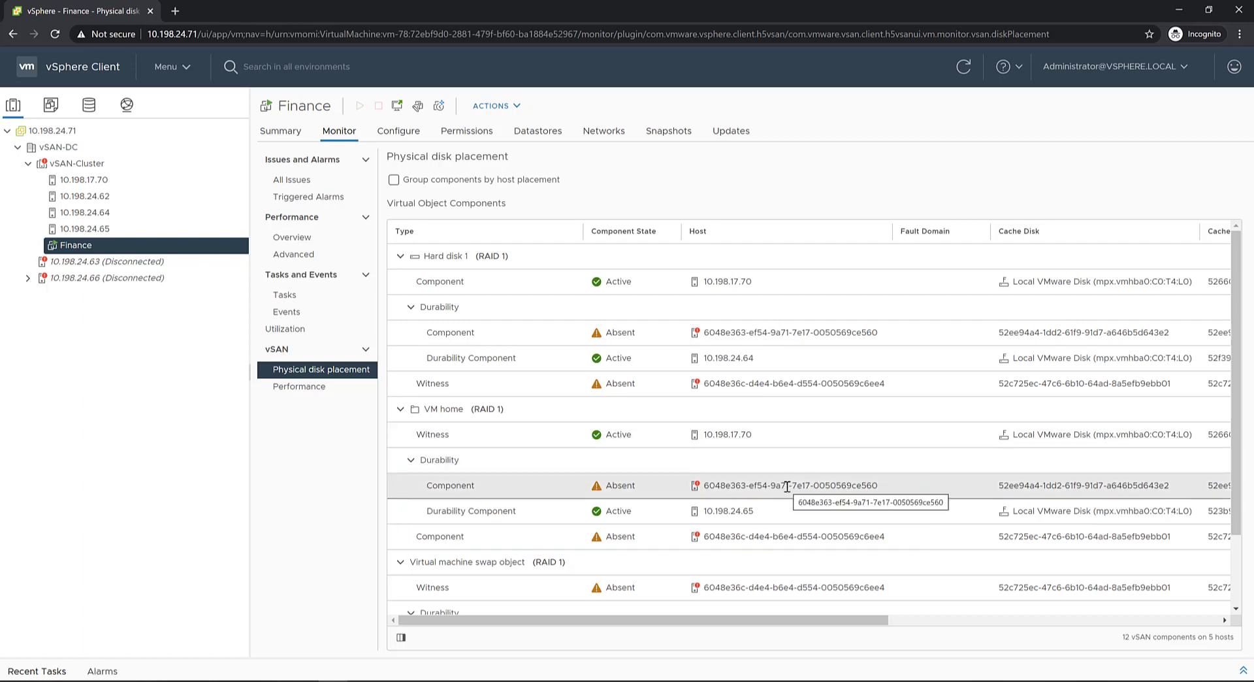
click(963, 67)
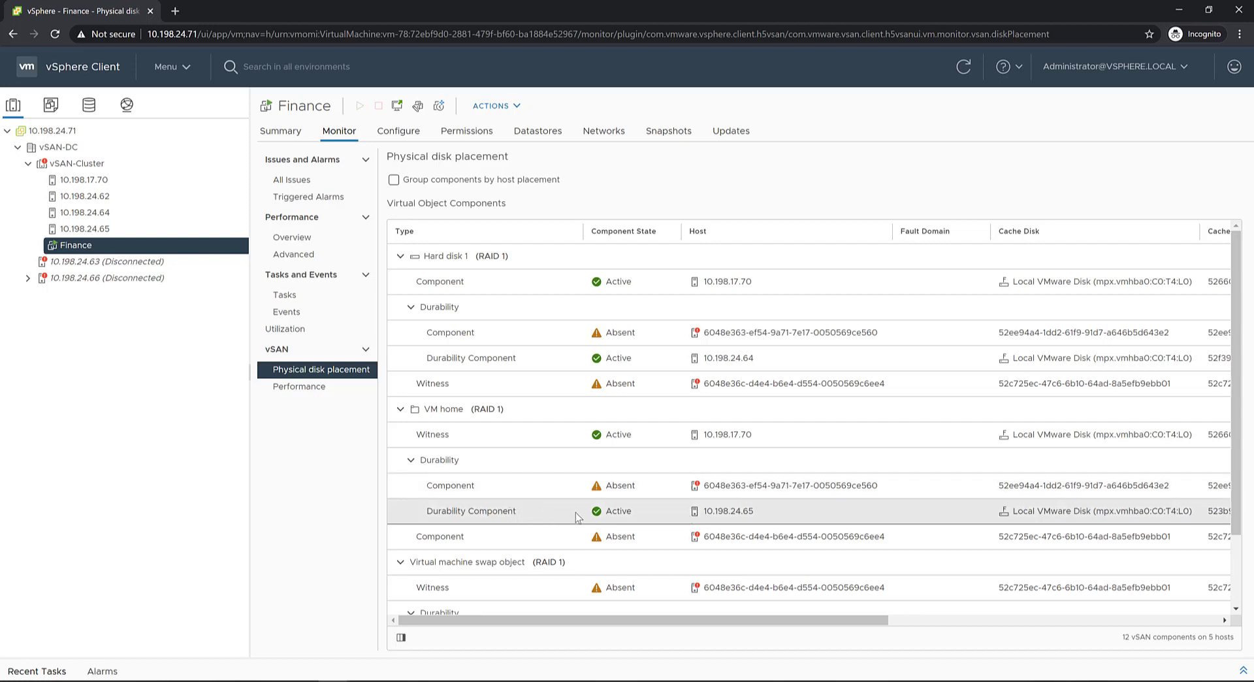
mouse_move(576, 516)
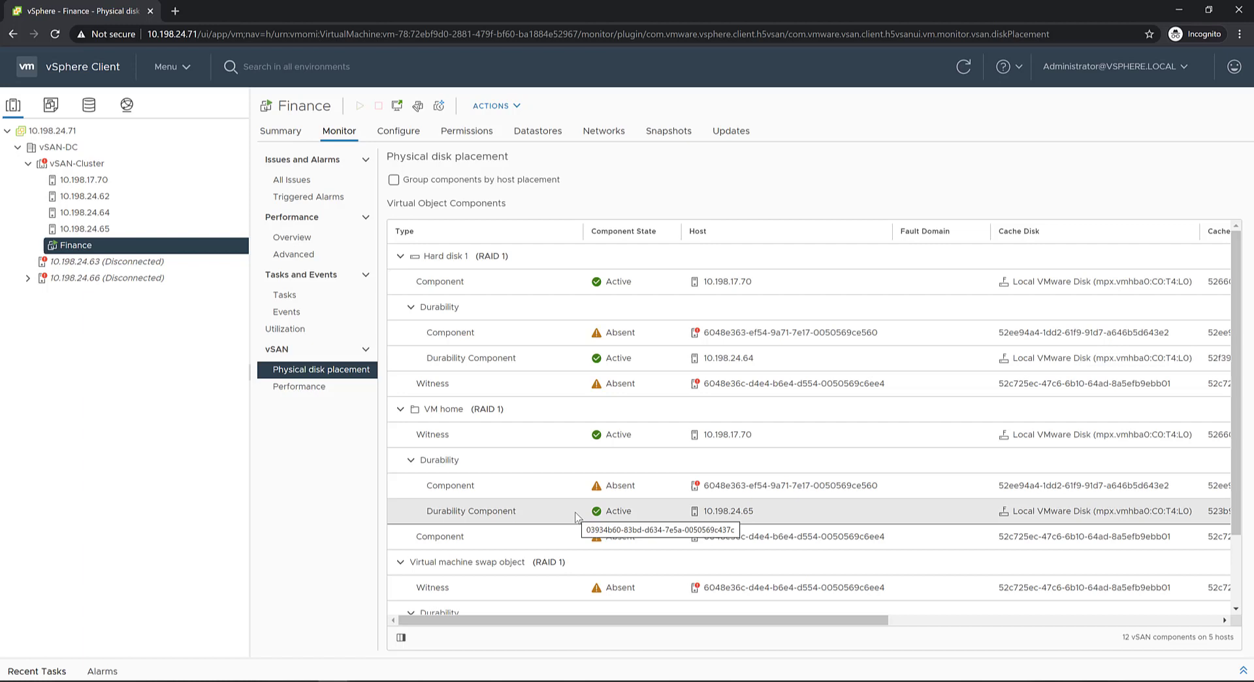
mouse_move(567, 523)
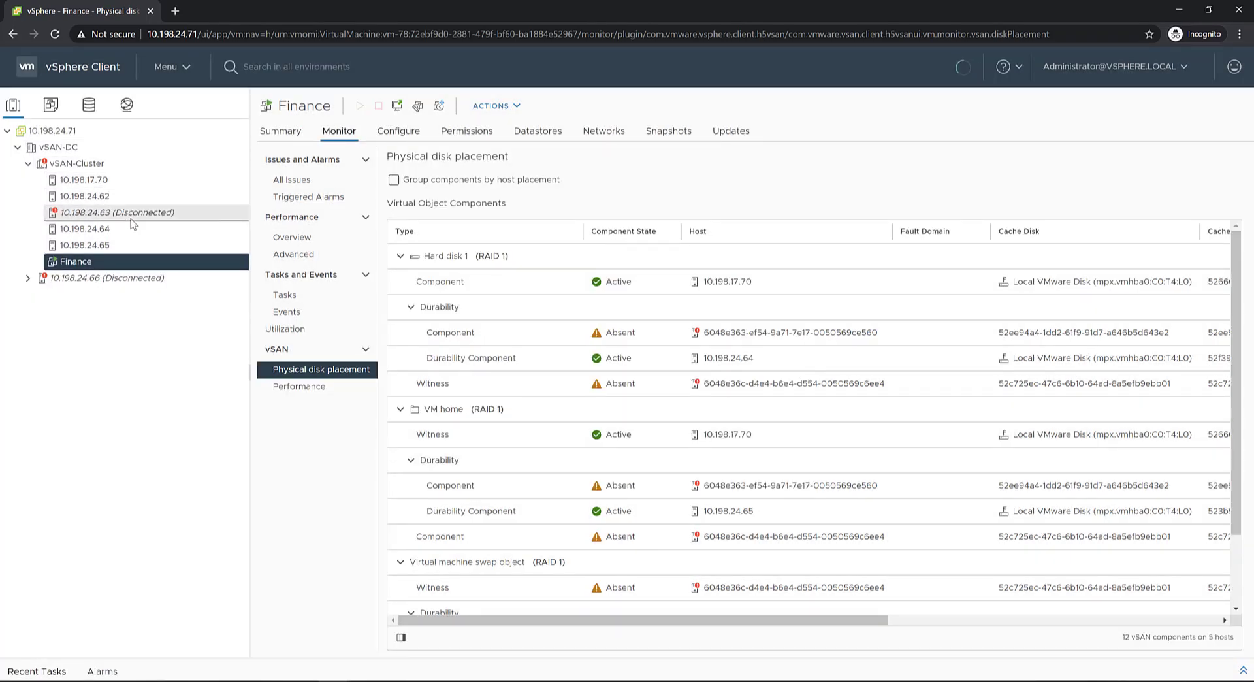
Bring up the actions menu for disconnected host 10.198.24.63 inside vSAN-Cluster
right_click(117, 212)
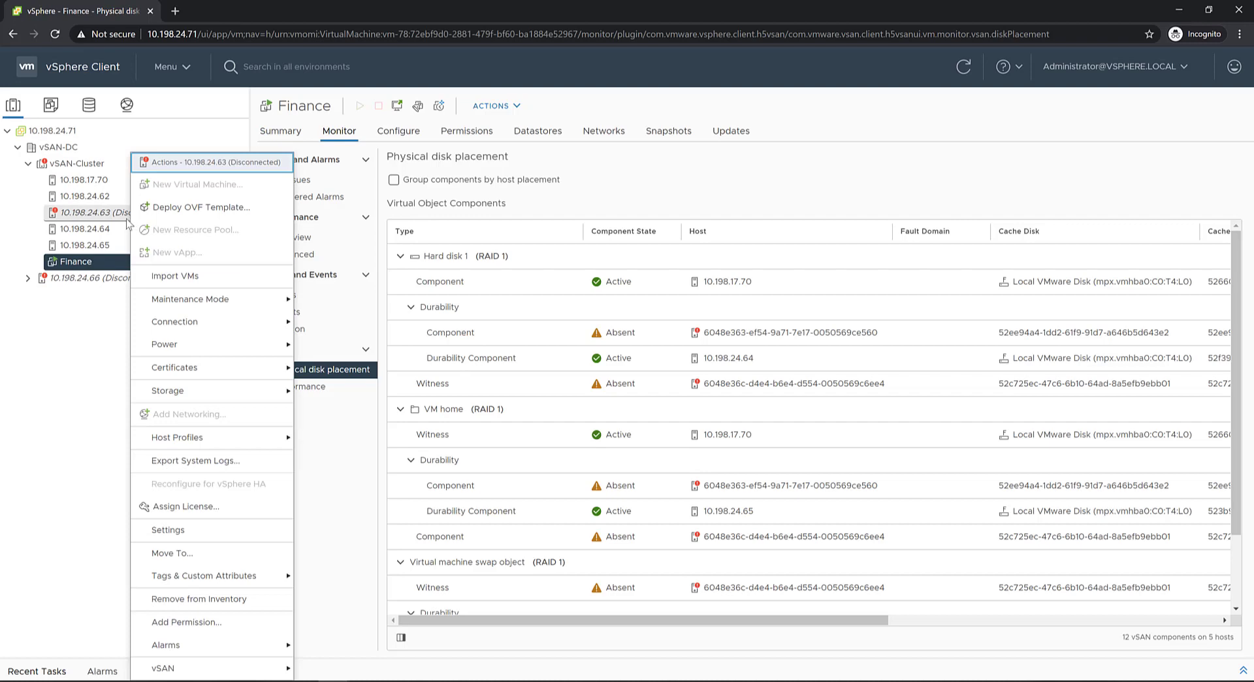
mouse_move(174, 321)
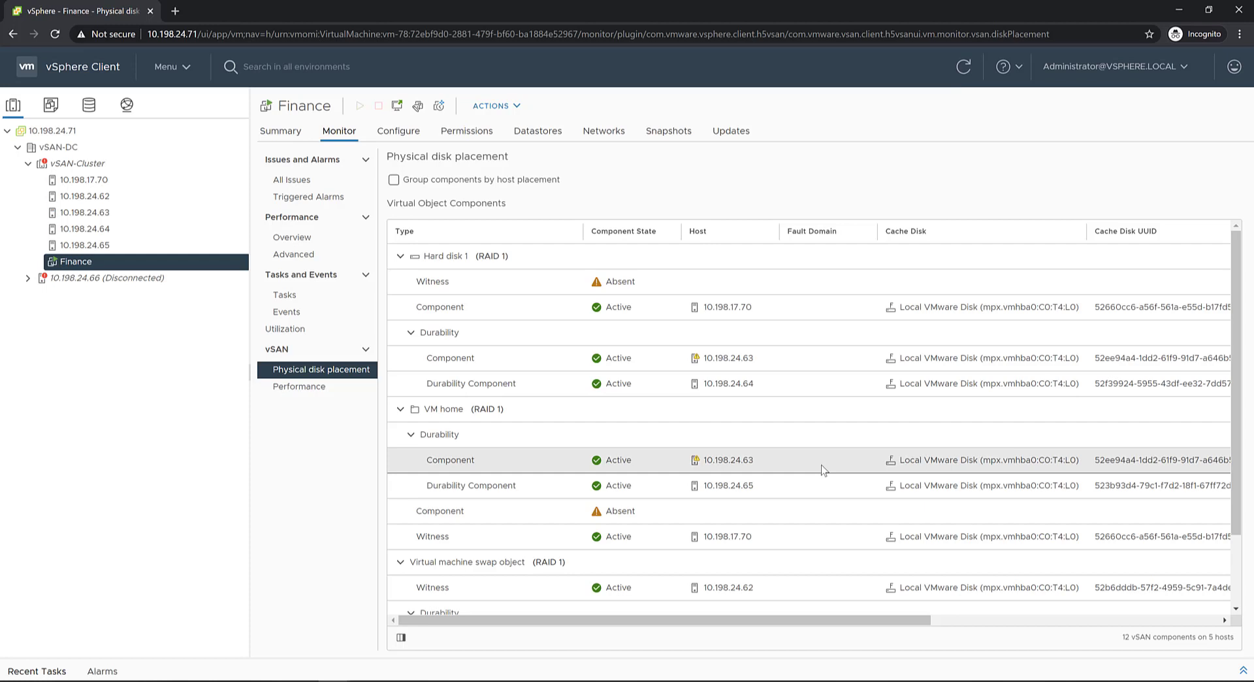
mouse_move(831, 467)
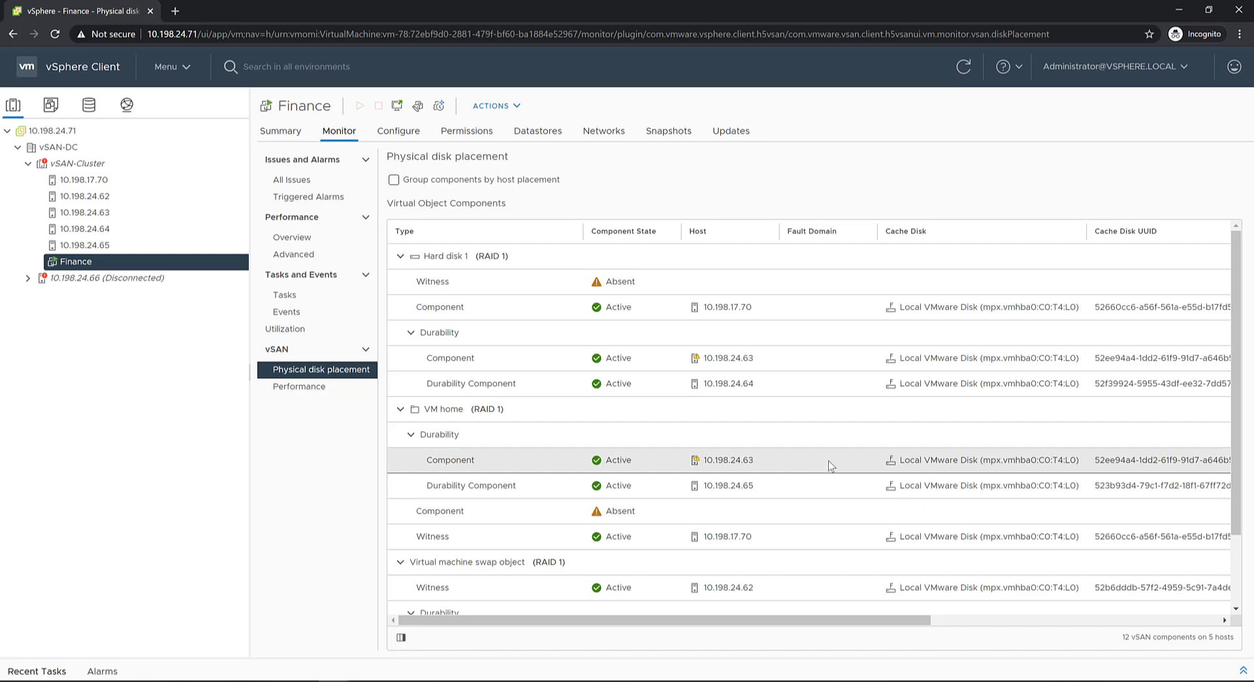
mouse_move(781, 525)
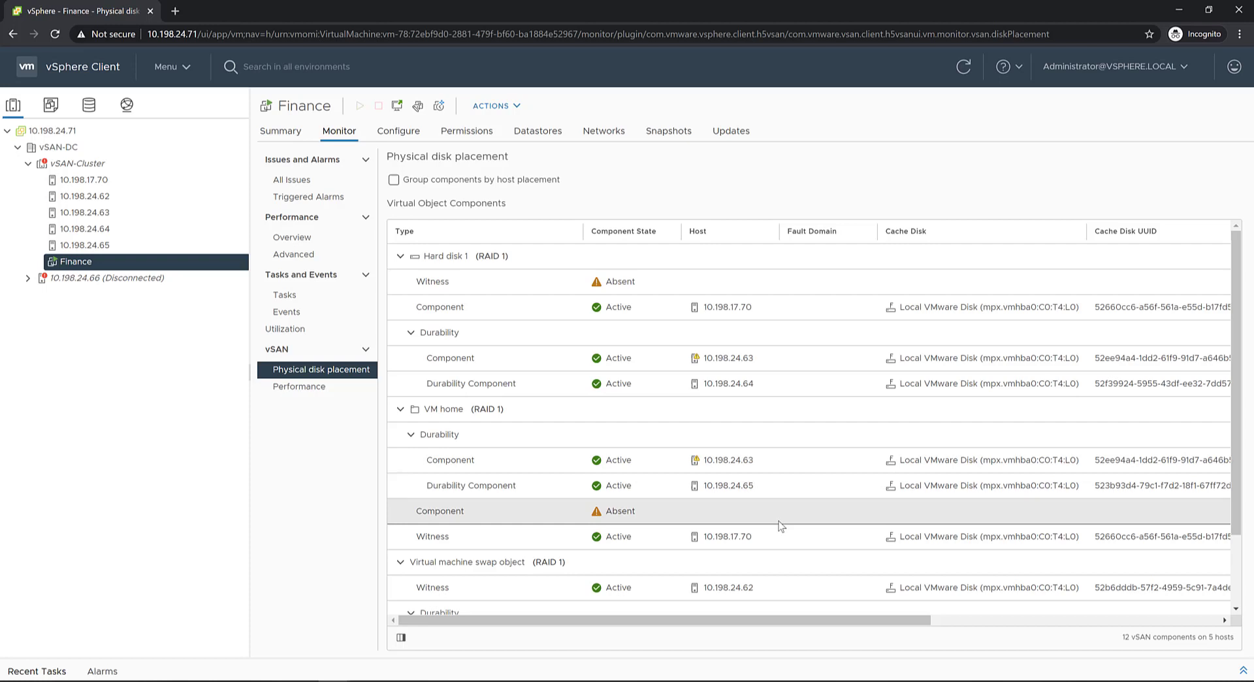
mouse_move(651, 528)
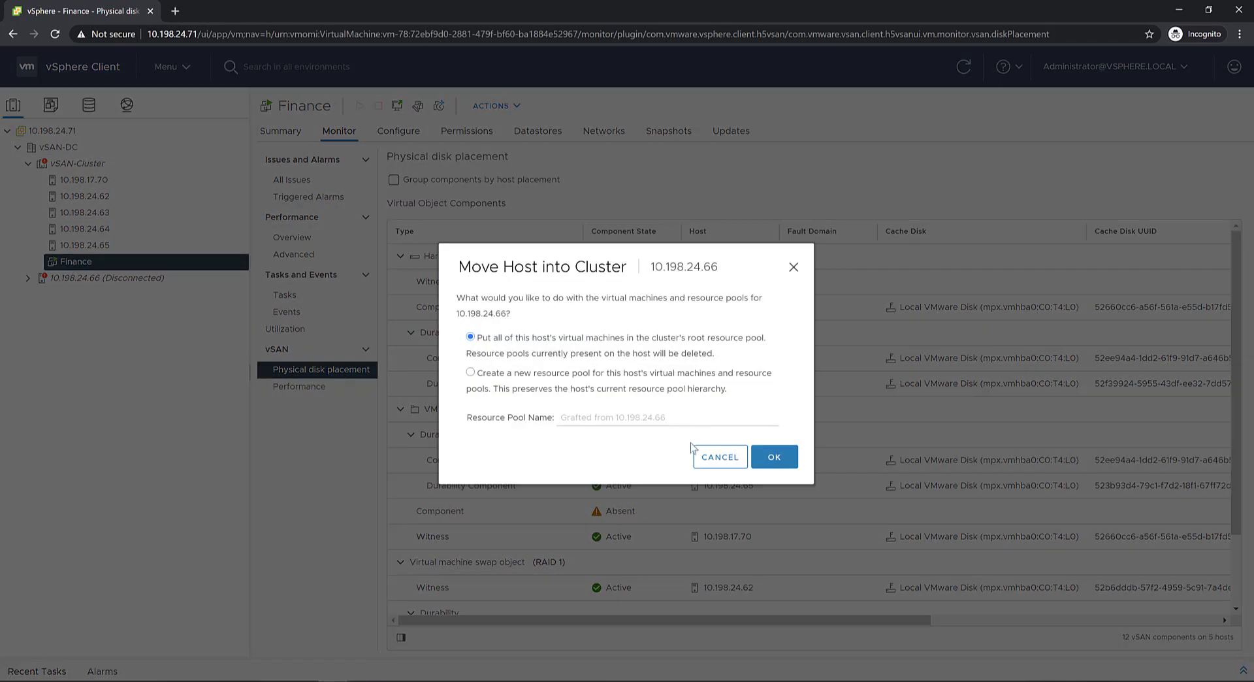
Move host 10.198.24.66 into vSAN-Cluster and reconnect it so all nine Finance components are Active
click(773, 456)
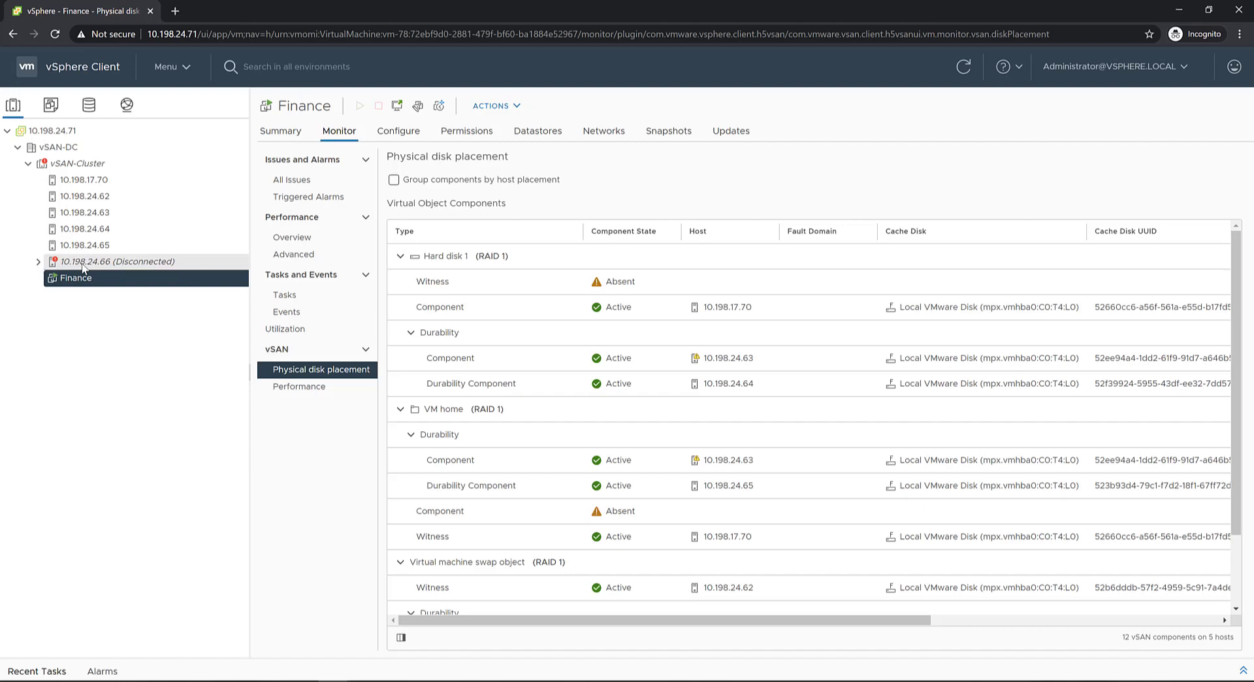
right_click(119, 261)
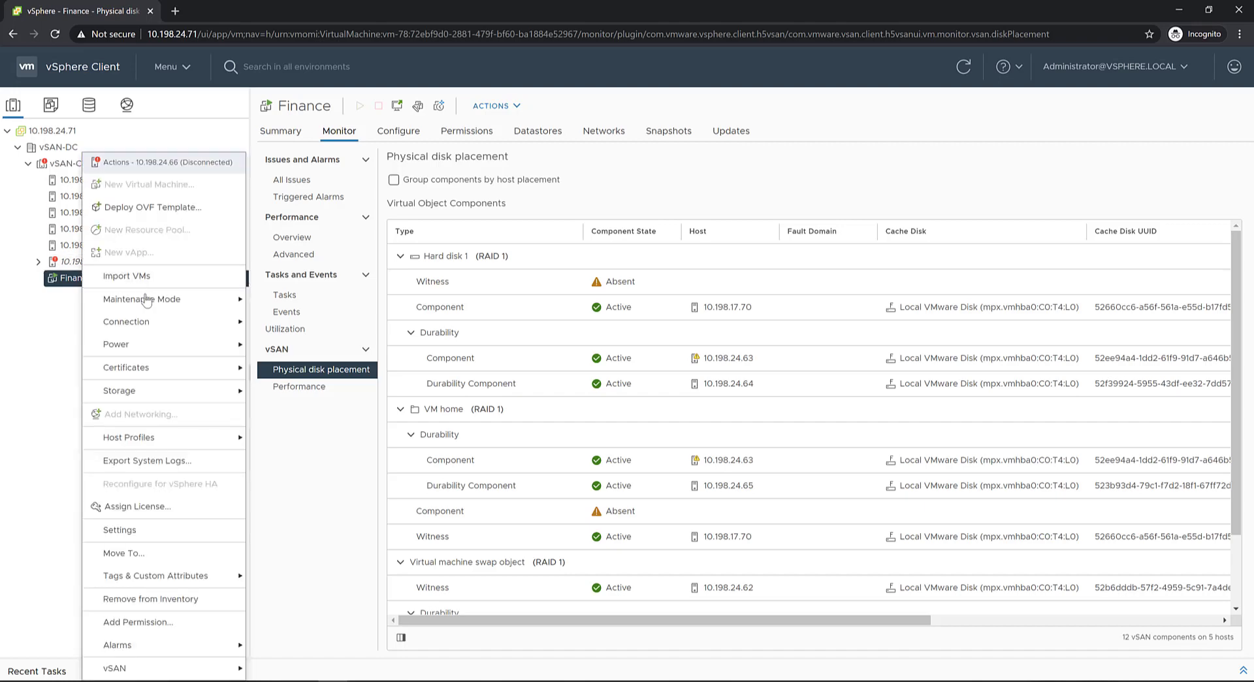
click(125, 320)
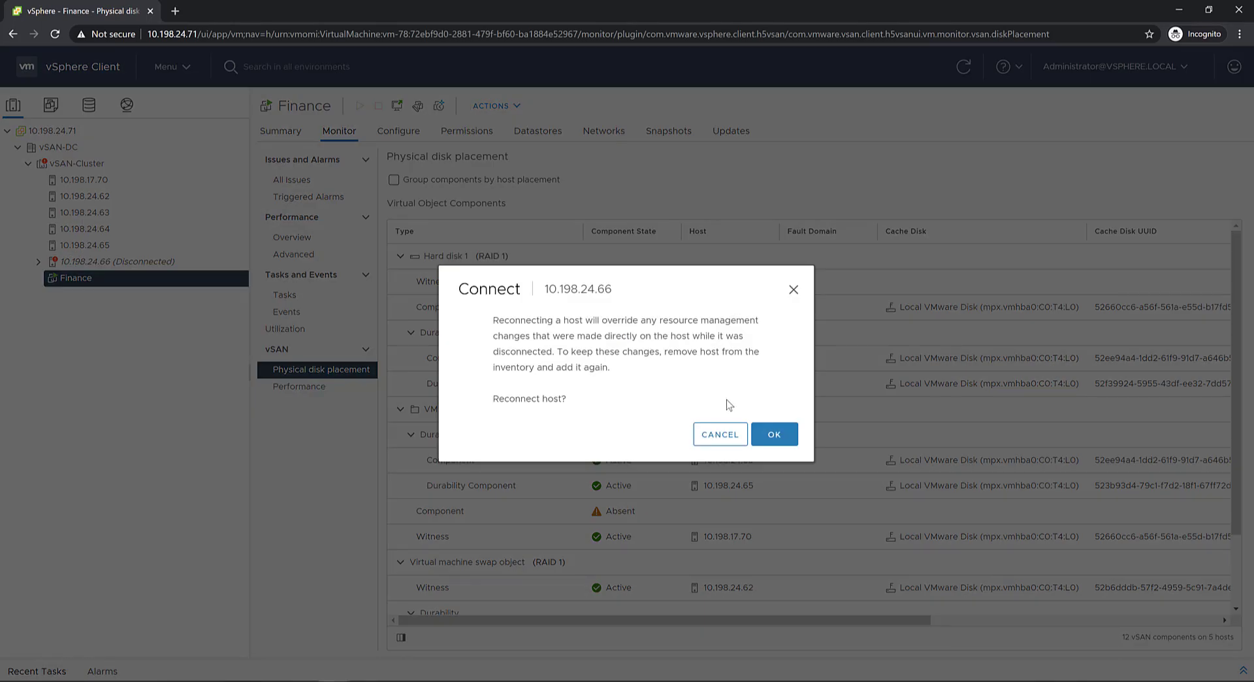
click(773, 434)
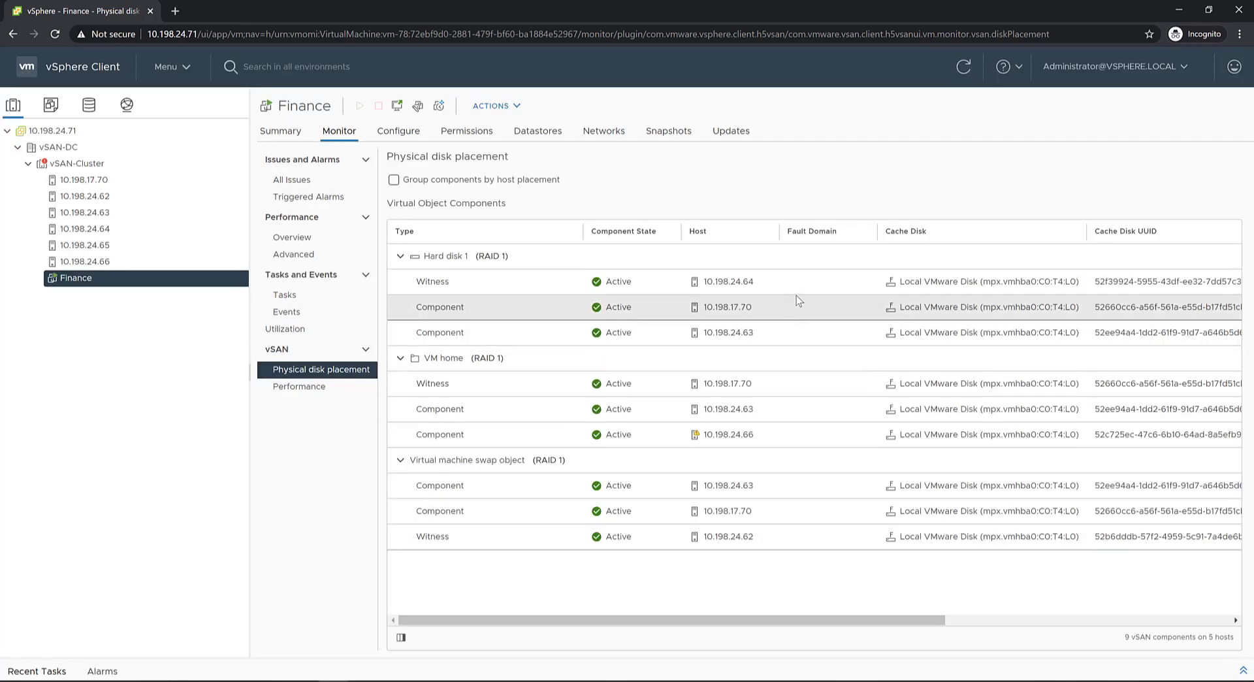
mouse_move(839, 313)
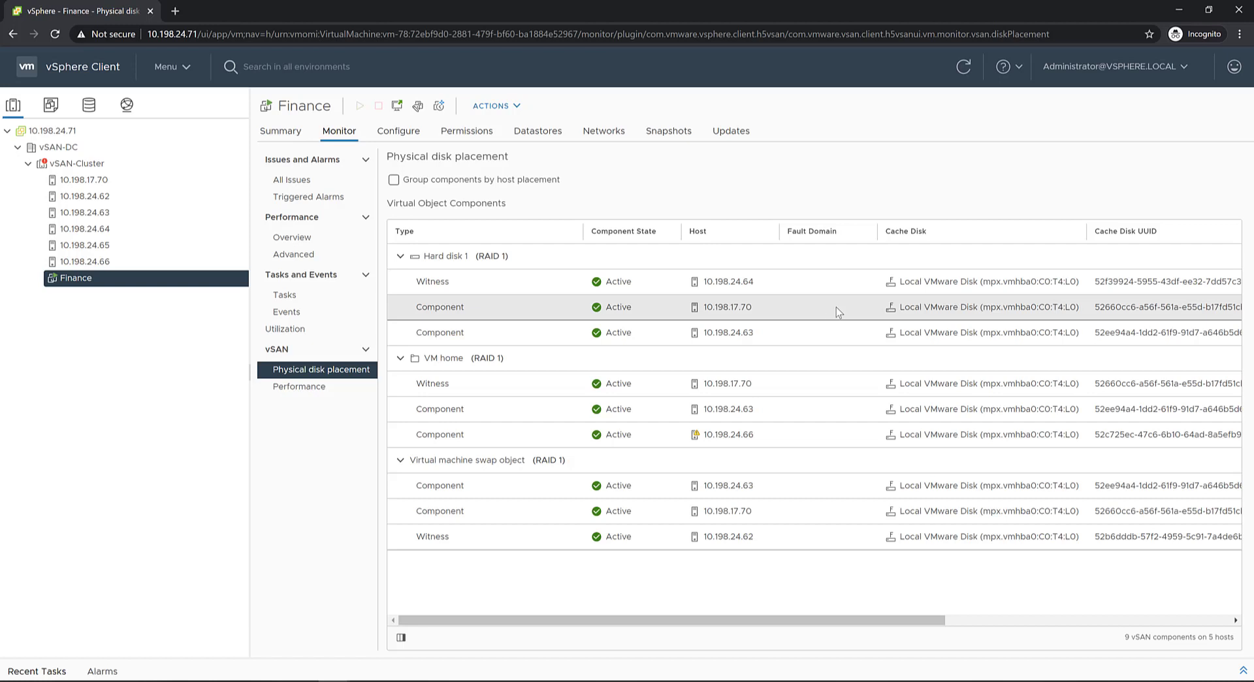